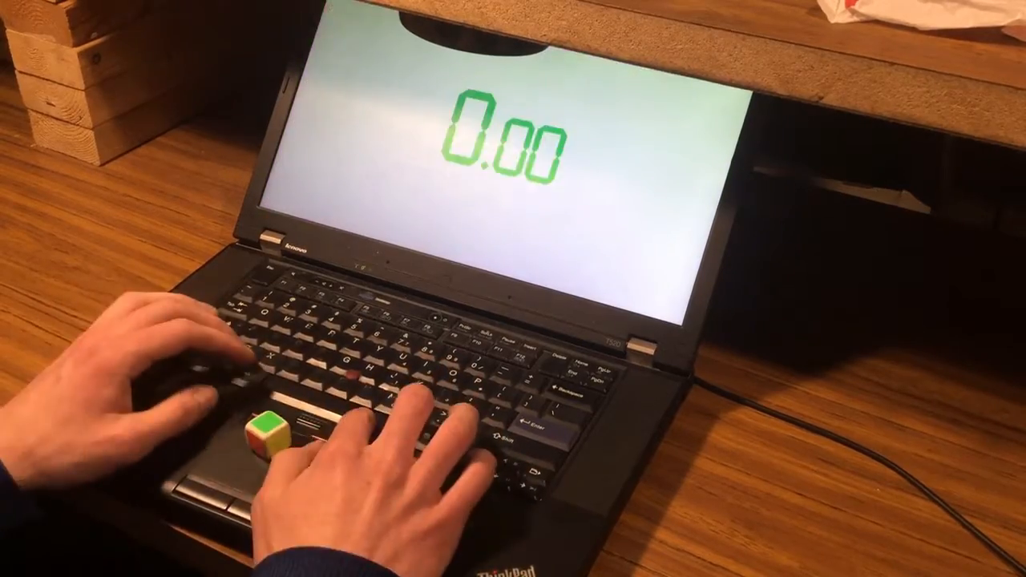
Start the timer from 0.00 for the next solve
key("space")
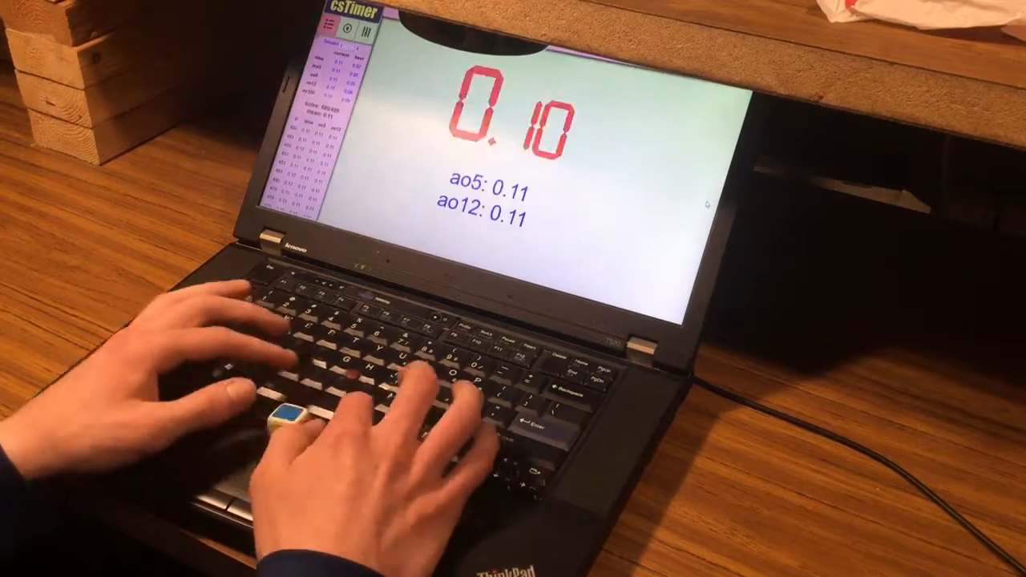
Stop the timer to record a 0.10 solve, keeping ao5 and ao12 at 0.11
key("space")
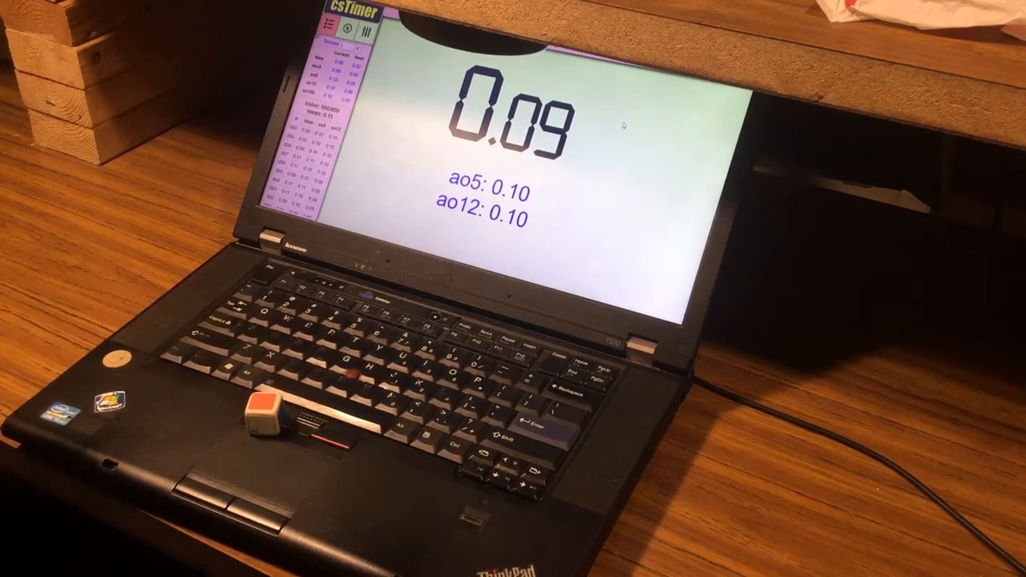
Log more 0.09 solves past 900, dropping ao5 and ao12 to 0.09, leaving the timer at 0.00
key("space")
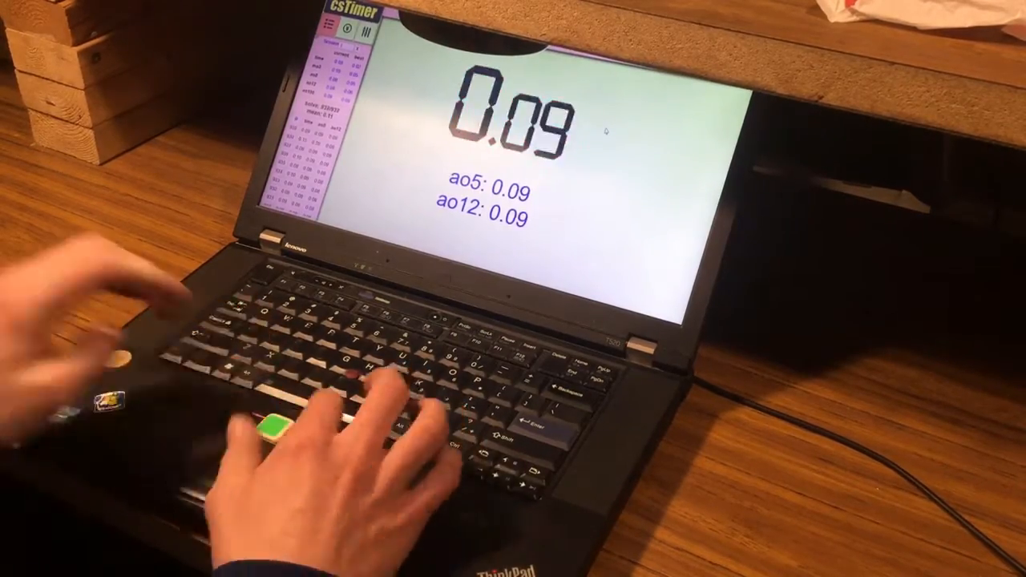
key("space")
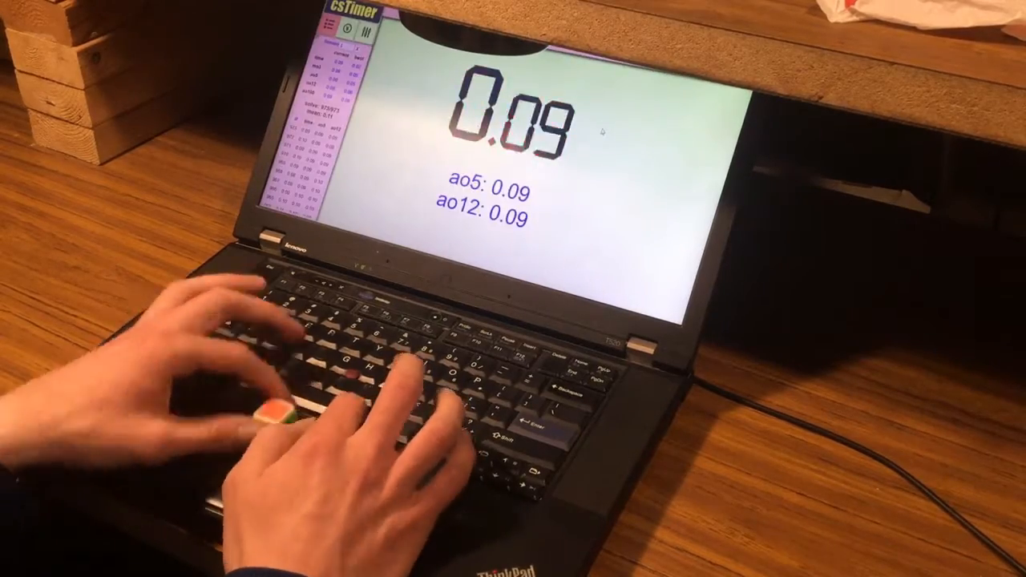
key("space")
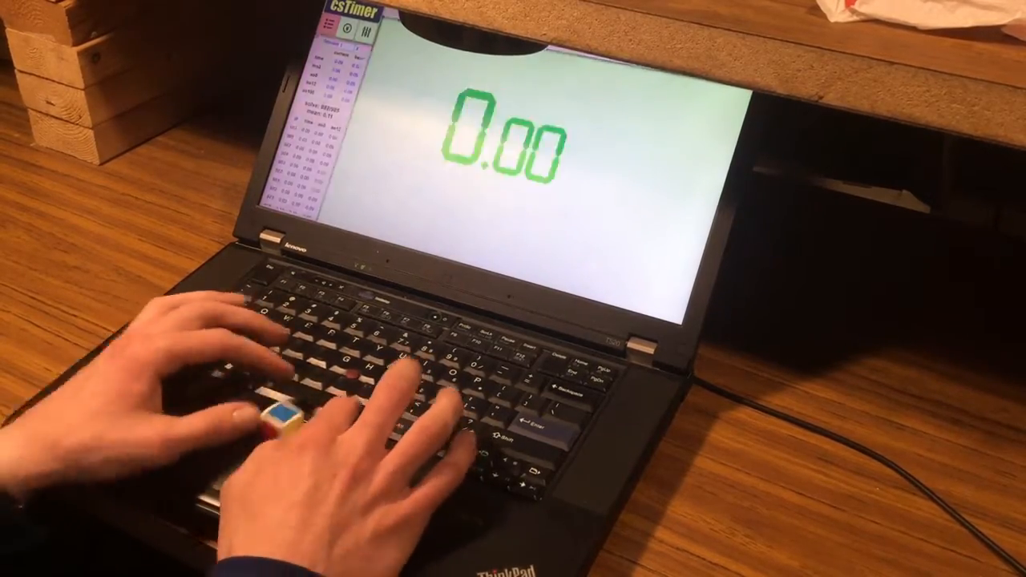